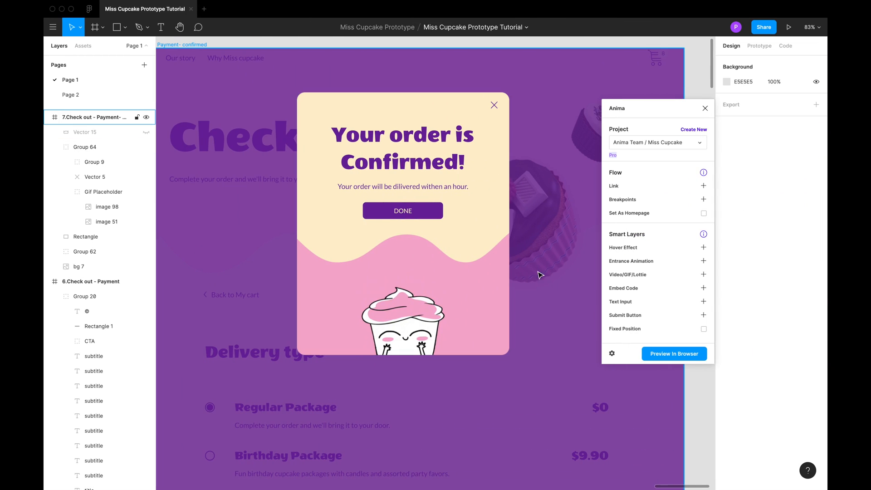
# Select the Gif Placeholder layer inside Group 64 of the order-confirmed popup.
pyautogui.click(85, 147)
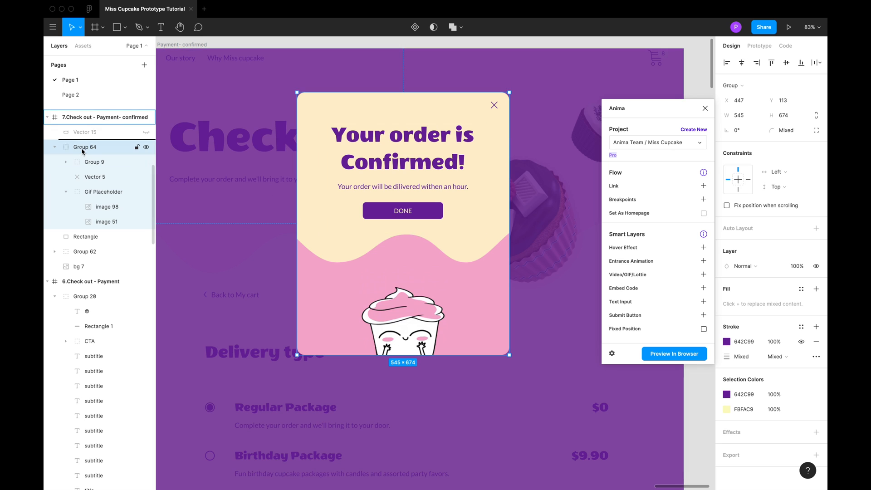
pyautogui.click(106, 206)
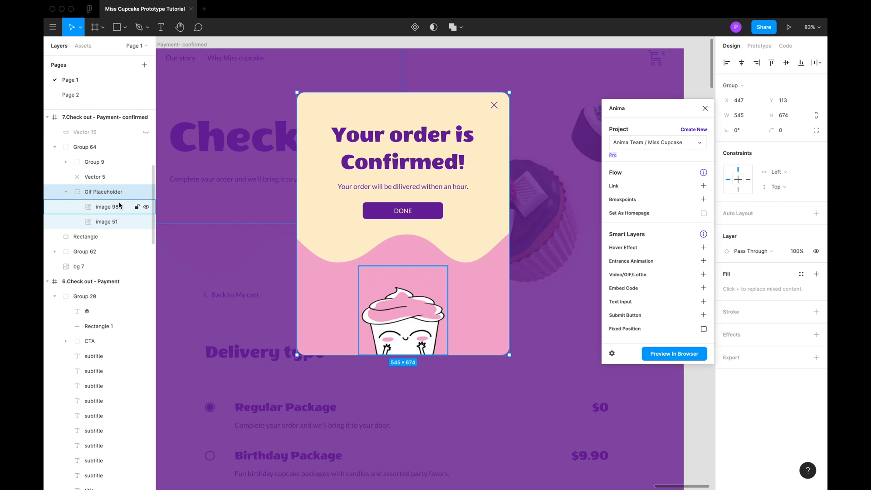
pyautogui.click(103, 191)
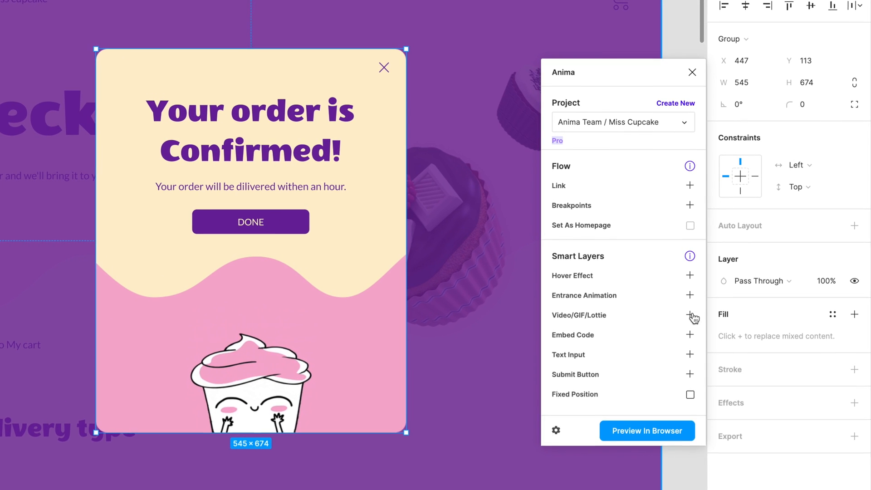
# Add a Video/GIF/Lottie smart layer with the cupcake-ez-gif.gif S3 URL filled in.
pyautogui.click(690, 315)
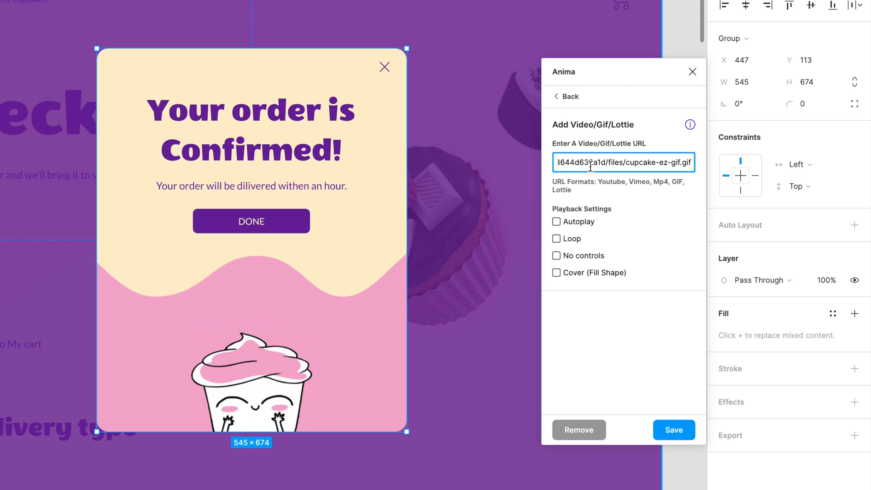
pyautogui.write('https://anima-uploads.s3.amazonaws')
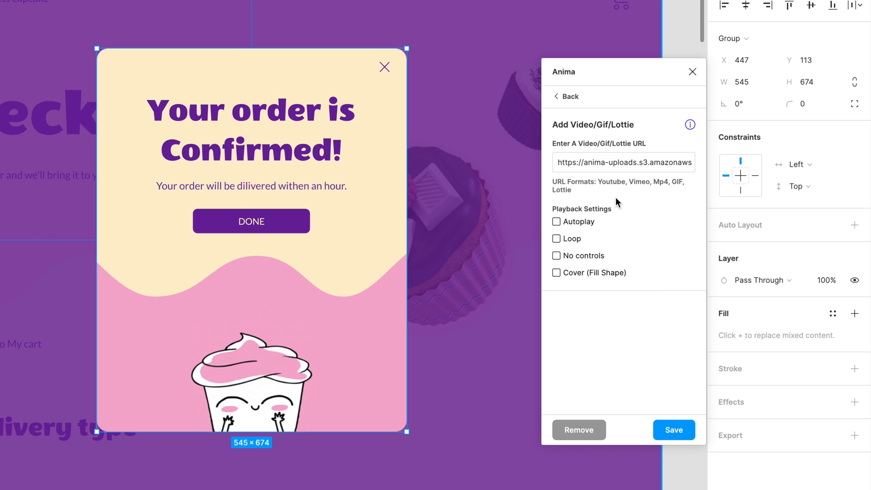
pyautogui.moveTo(641, 185)
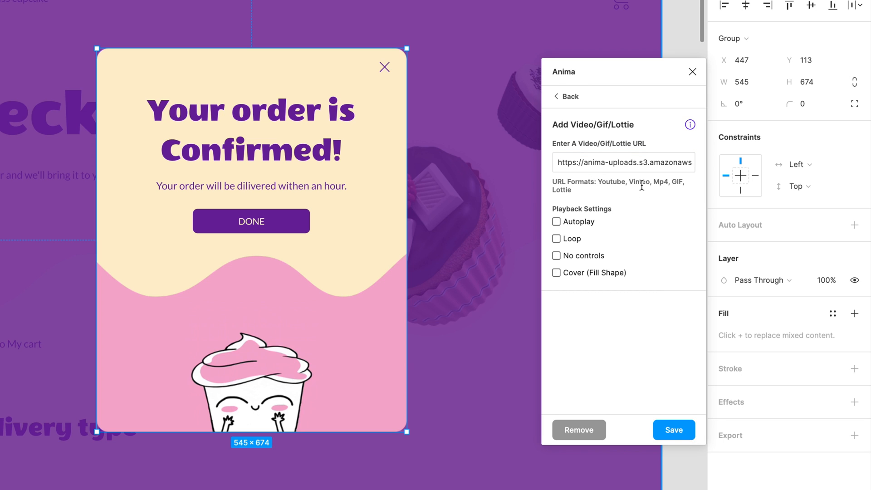
pyautogui.moveTo(566, 190)
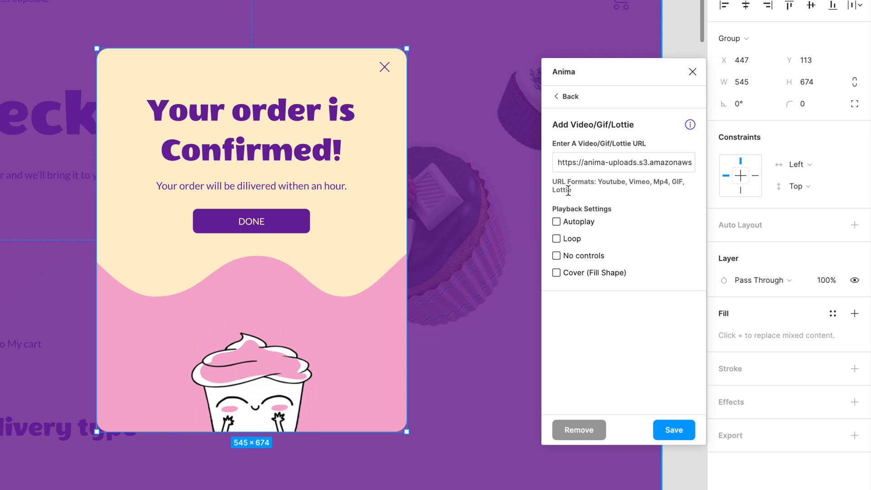
# Enable Autoplay, Loop, No controls and Cover (Fill Shape) for the GIF and save.
pyautogui.click(556, 221)
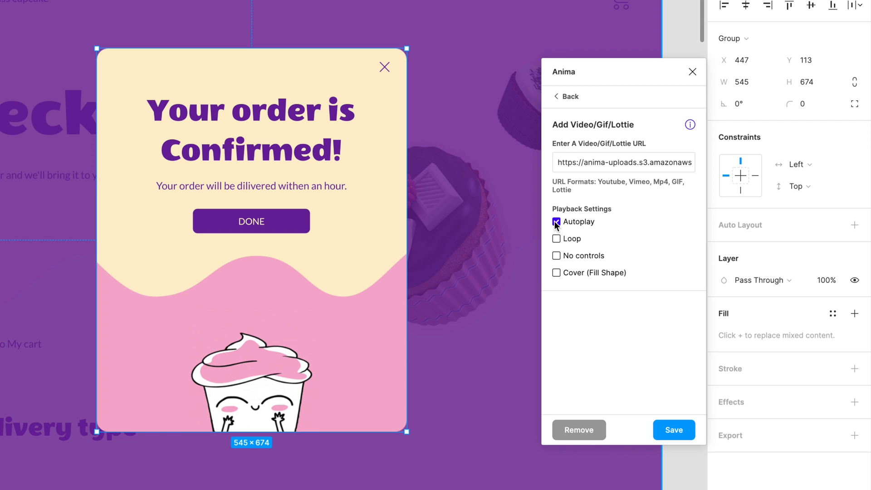
pyautogui.click(556, 239)
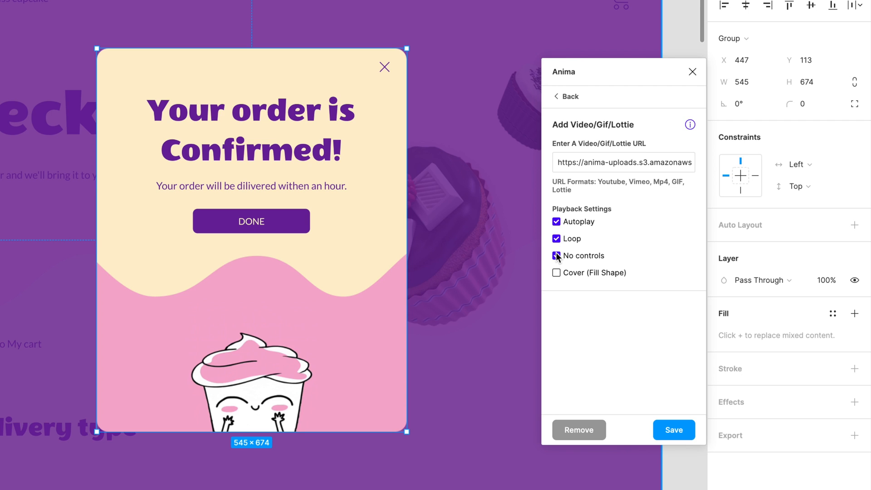
pyautogui.click(556, 255)
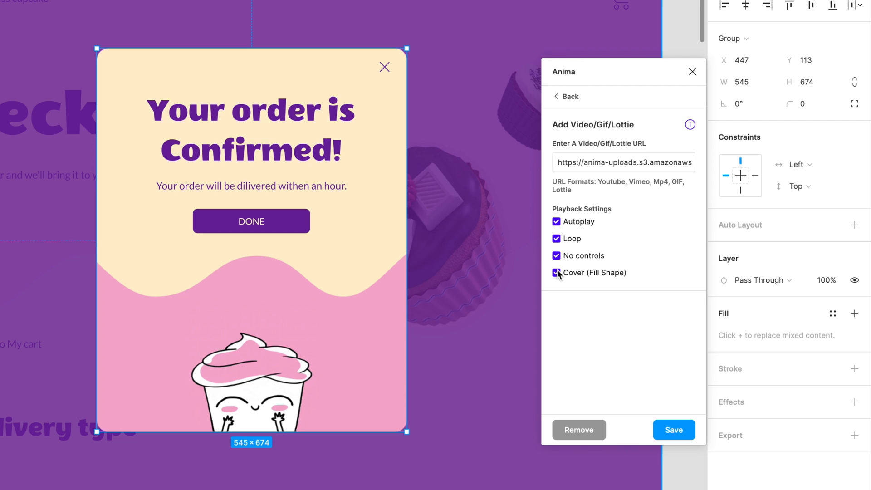
pyautogui.click(556, 273)
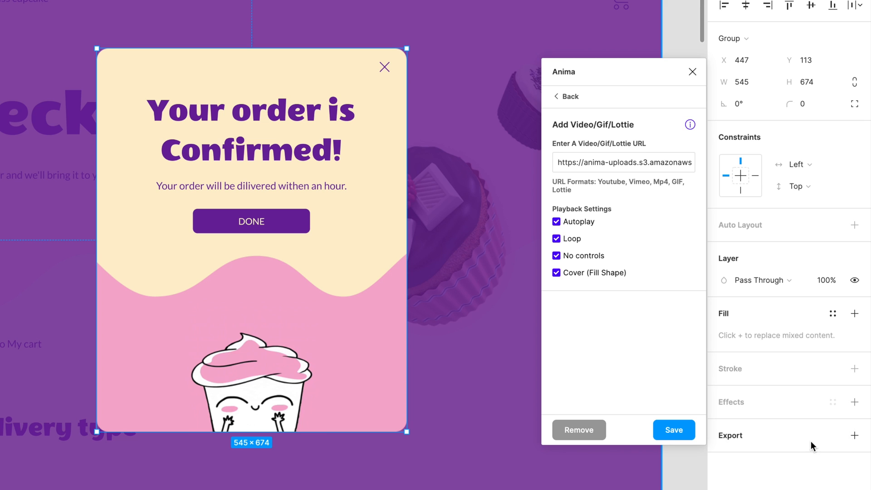
pyautogui.click(565, 96)
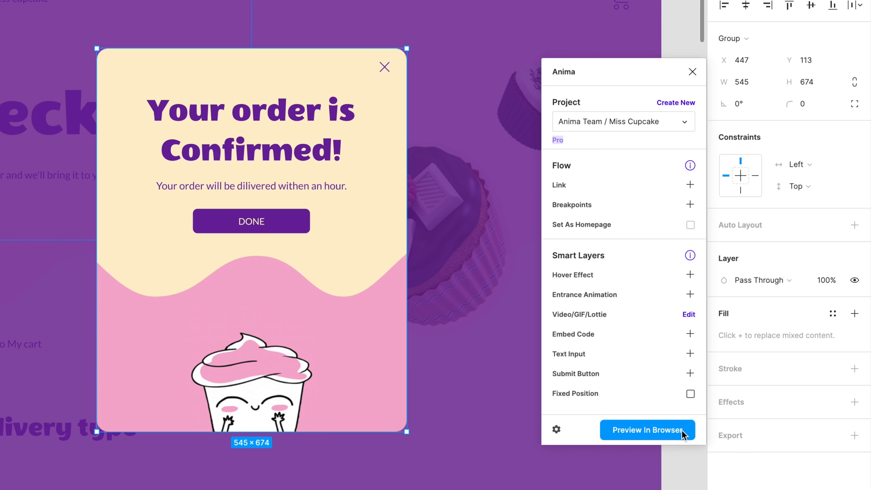
# Upload cupcake-ez-gif.gif to the Miss Cupcake project files and copy its URL.
pyautogui.click(647, 430)
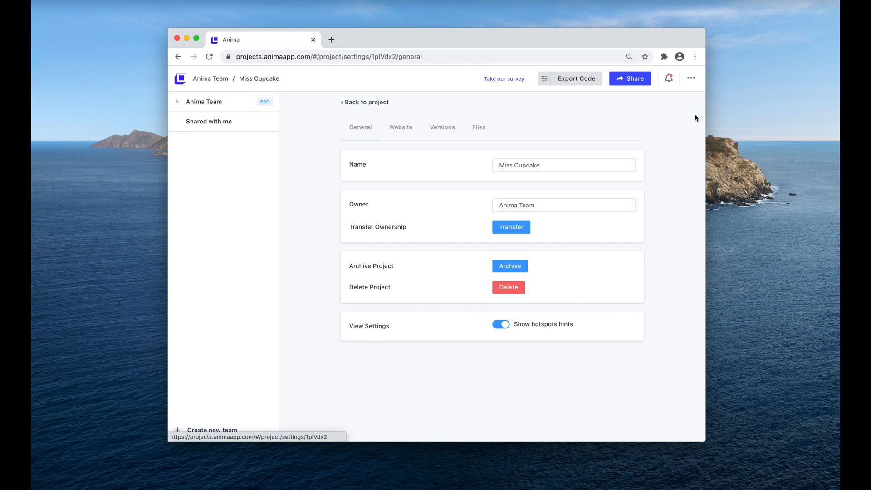
pyautogui.click(477, 127)
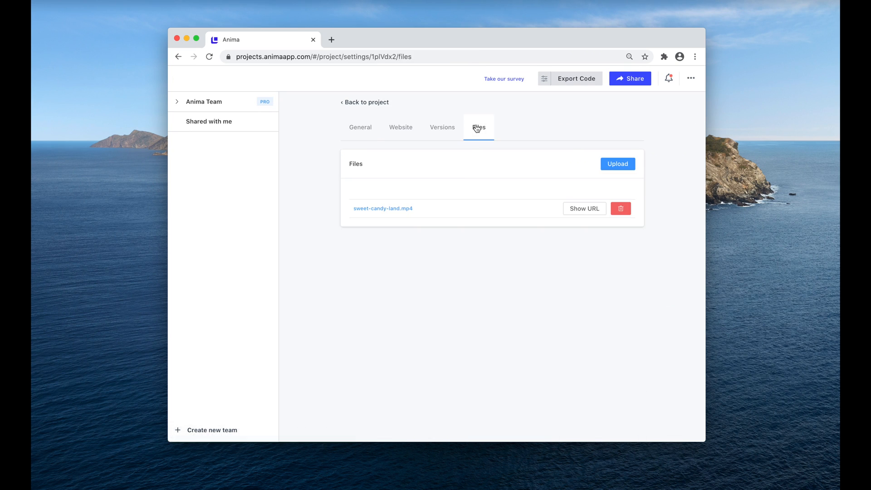
pyautogui.click(616, 163)
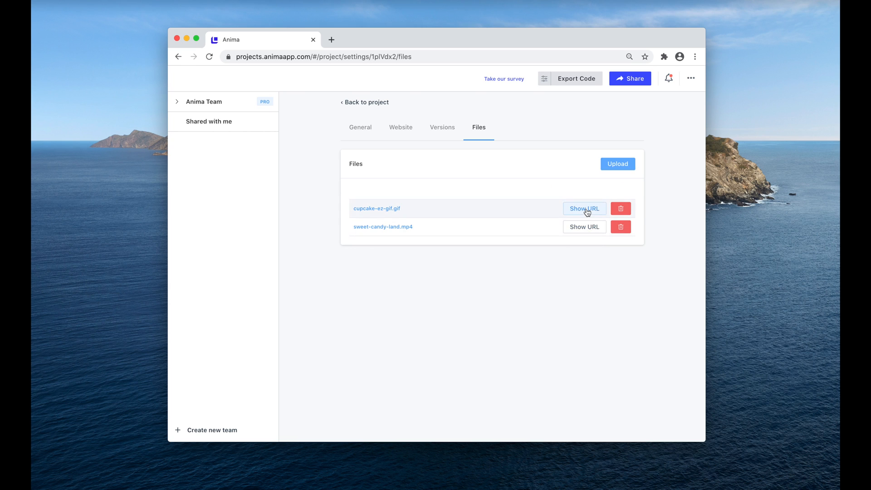
pyautogui.rightClick(394, 253)
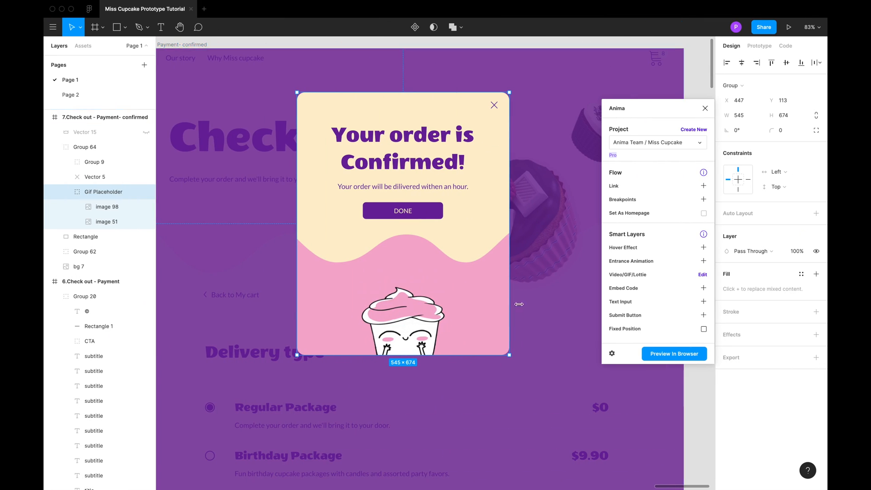
# Re-save the GIF smart layer settings and launch Preview in Browser for the popup.
pyautogui.click(702, 274)
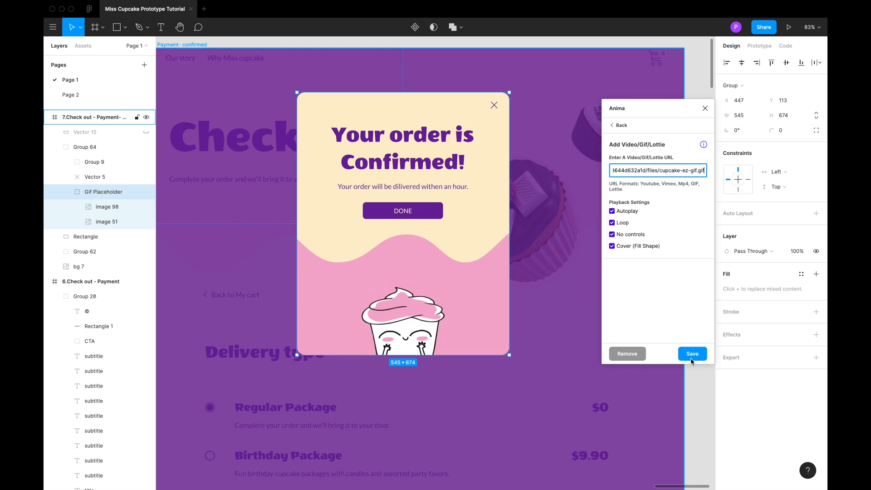
pyautogui.click(691, 353)
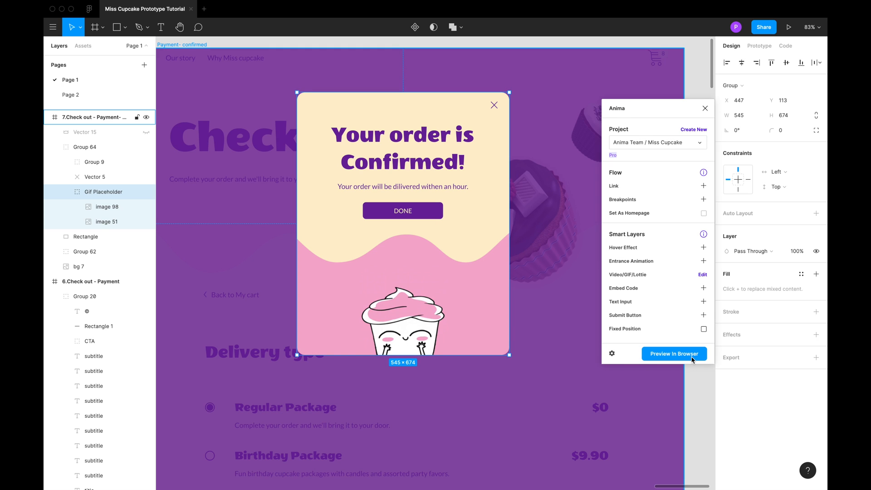
pyautogui.click(673, 353)
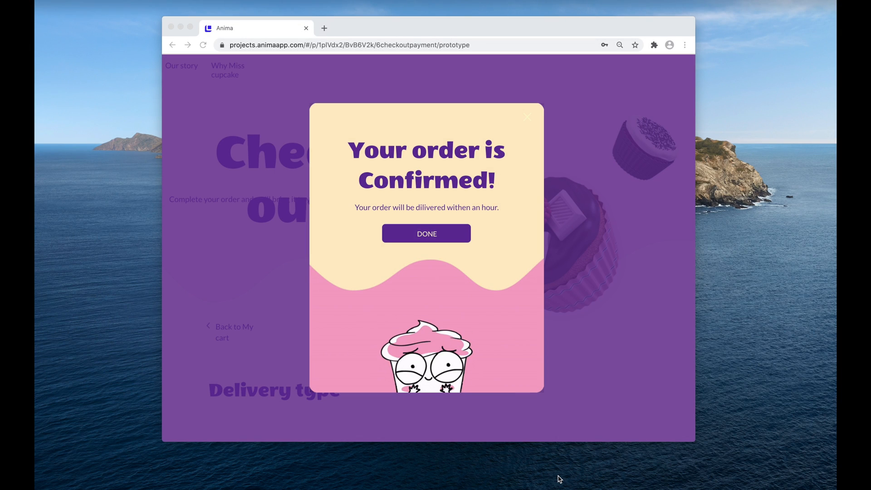